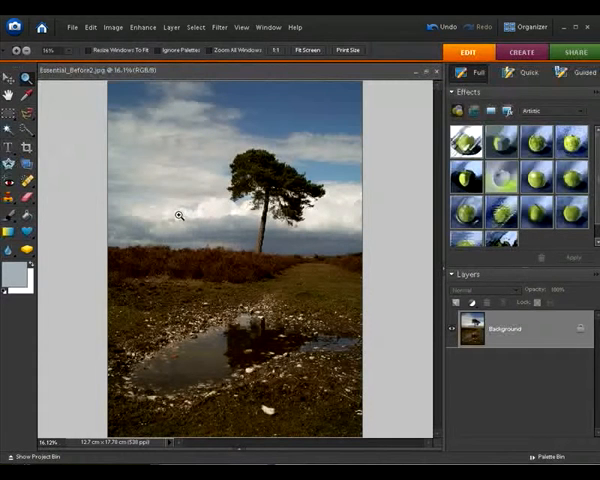
mouse_move(255, 215)
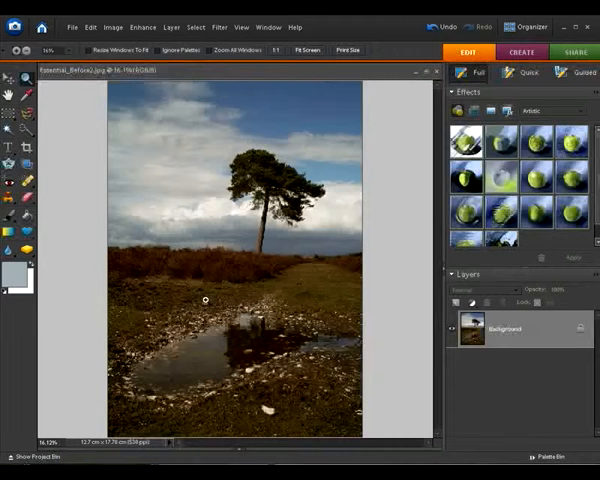
mouse_move(226, 278)
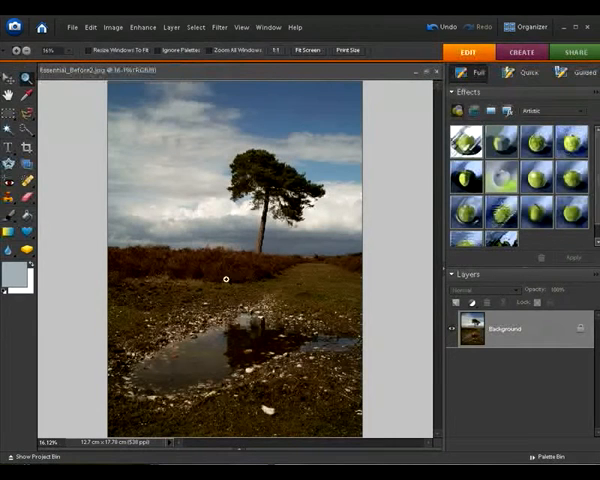
mouse_move(237, 277)
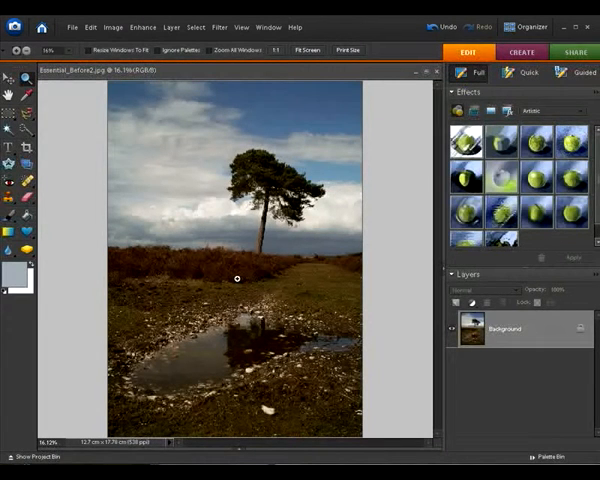
Check the tree photo's histogram, then open Enhance > Adjust Color > Adjust Color Curves.
left_click(267, 26)
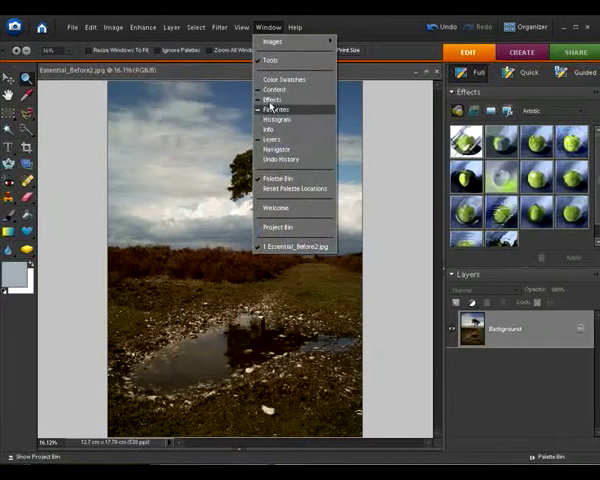
mouse_move(272, 128)
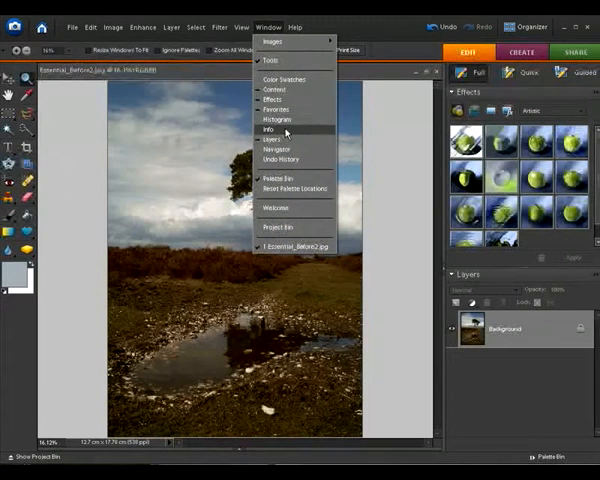
left_click(276, 119)
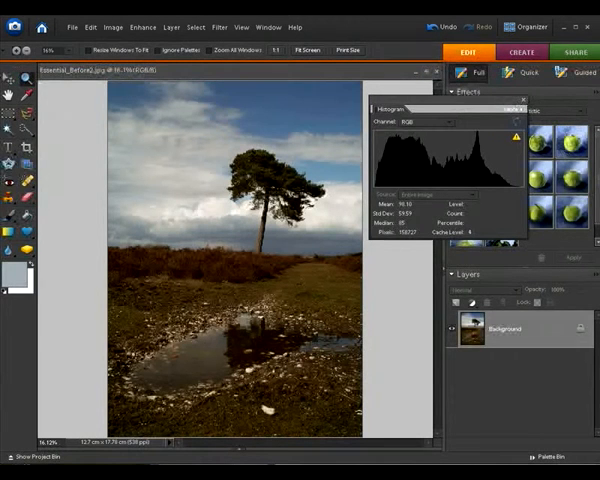
left_click(507, 96)
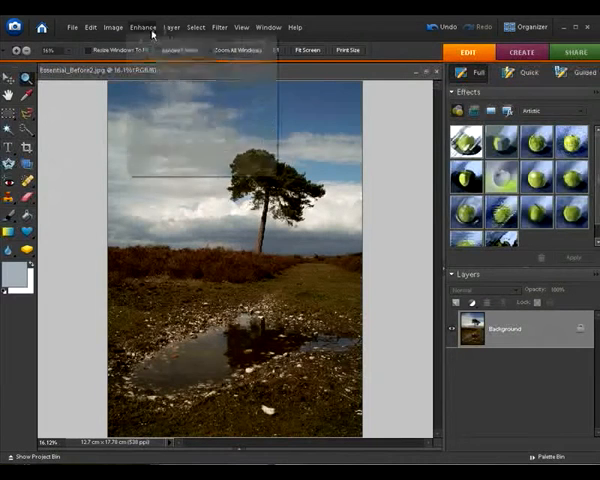
left_click(143, 26)
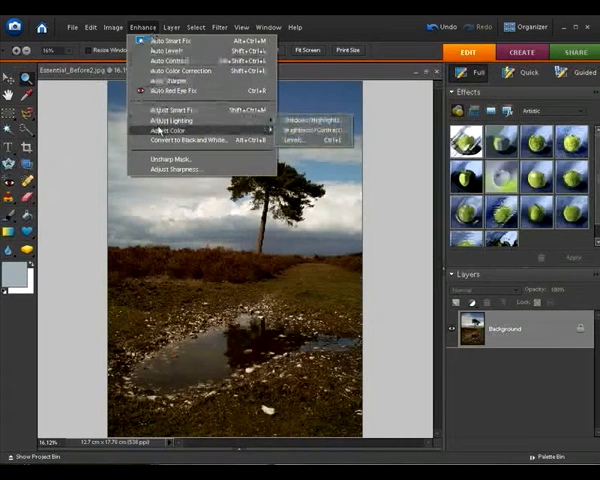
mouse_move(177, 130)
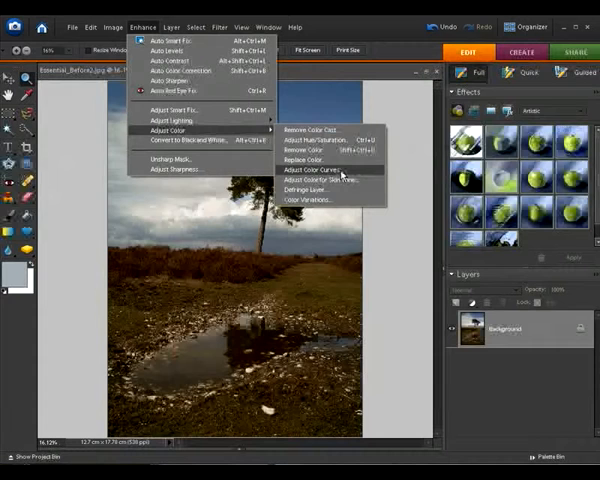
left_click(307, 168)
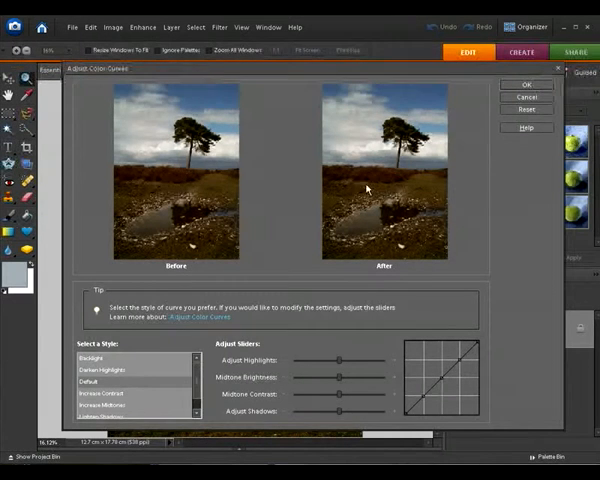
mouse_move(360, 210)
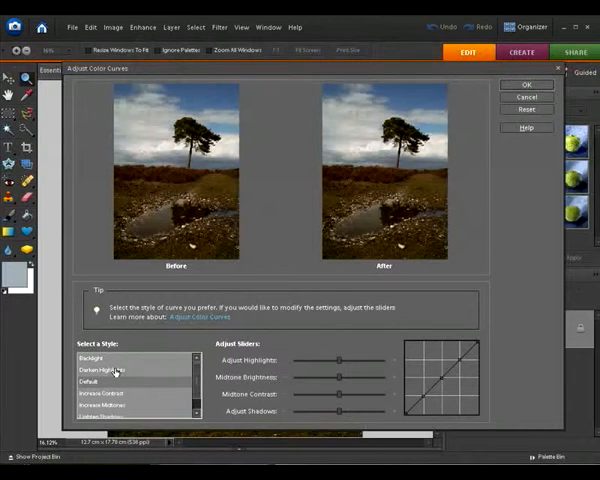
Preview another curve style, then settle on the Increase Midtones style.
left_click(90, 358)
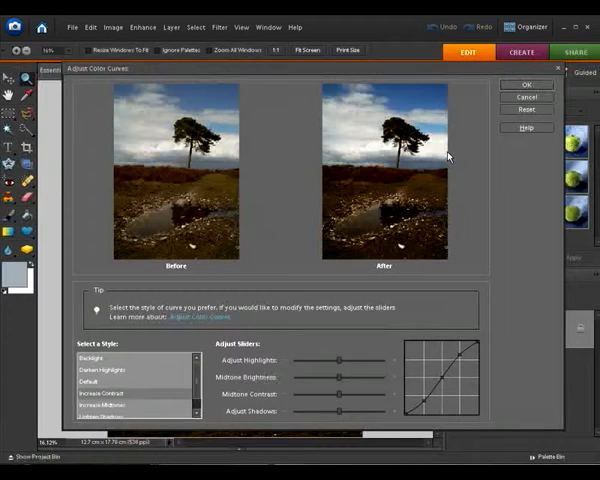
mouse_move(434, 148)
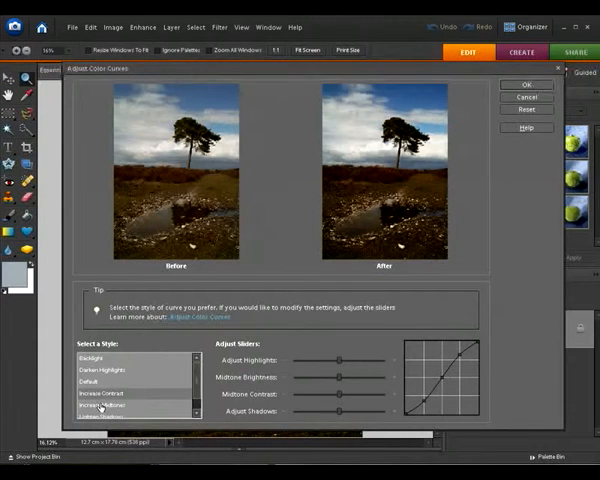
left_click(107, 402)
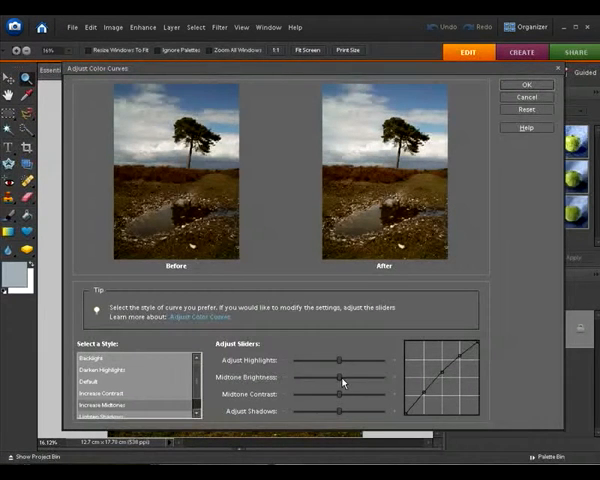
Nudge Midtone Brightness slightly right and commit the curves adjustment.
left_click_drag(340, 377, 355, 377)
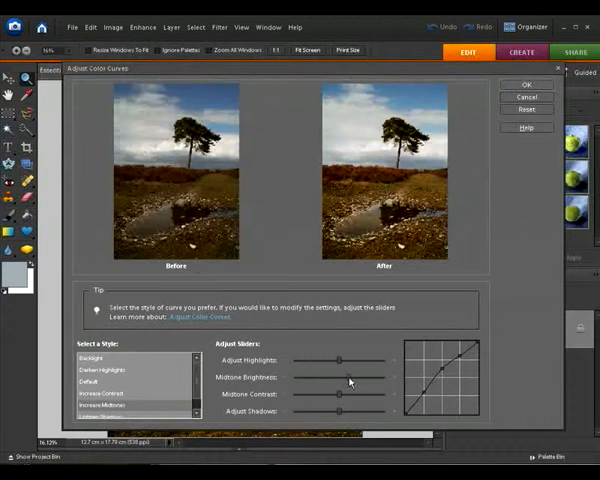
left_click_drag(347, 377, 335, 377)
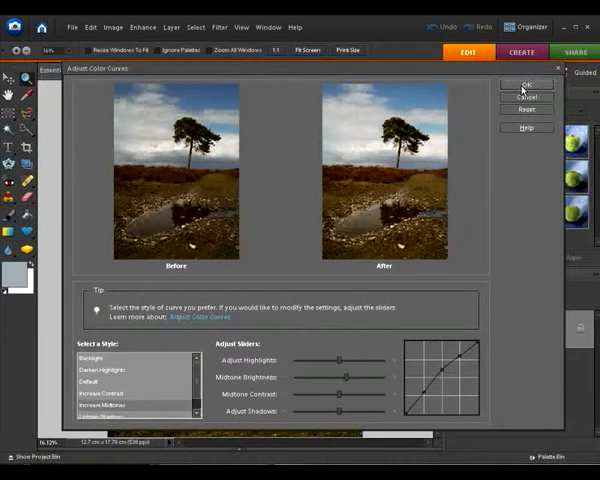
left_click(527, 84)
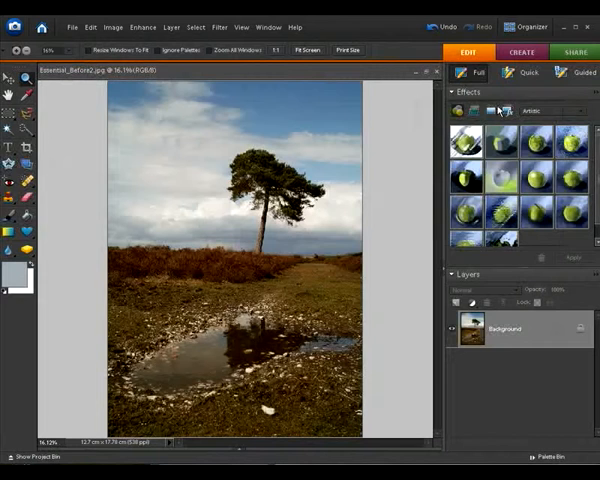